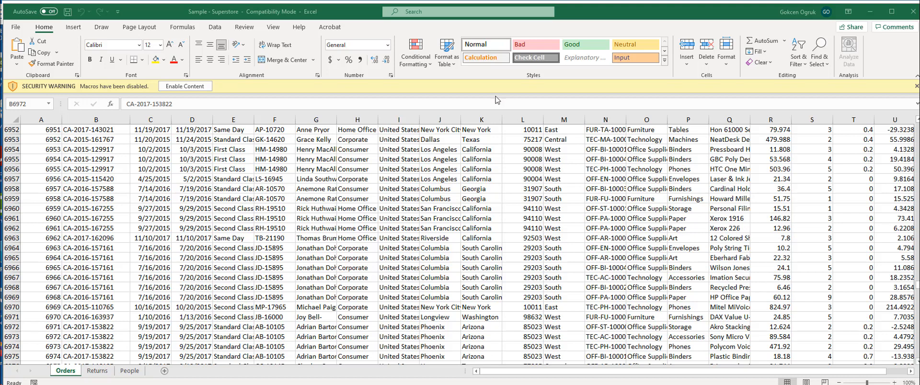
{"action": "mouse_move", "coordinate": [409, 290]}
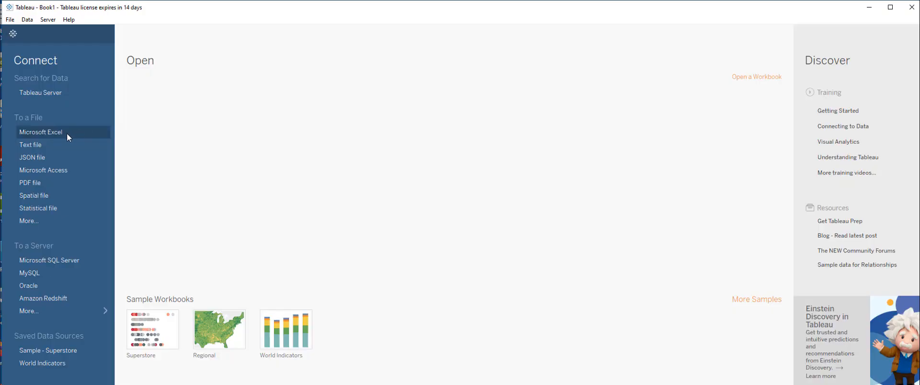
{"action": "mouse_move", "coordinate": [58, 136]}
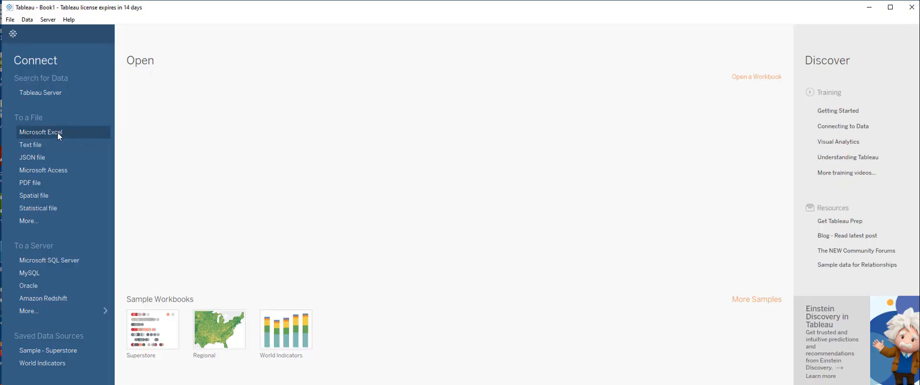
- Connect to the Sample - Superstore Excel workbook as the data source
{"action": "left_click", "coordinate": [41, 133]}
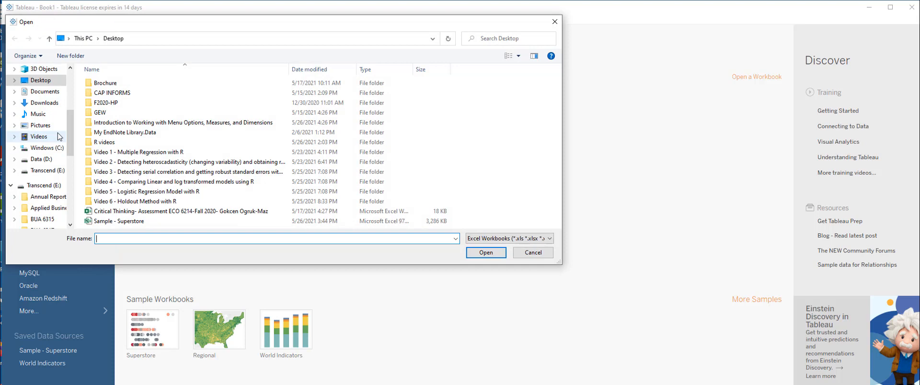
{"action": "left_click", "coordinate": [122, 221]}
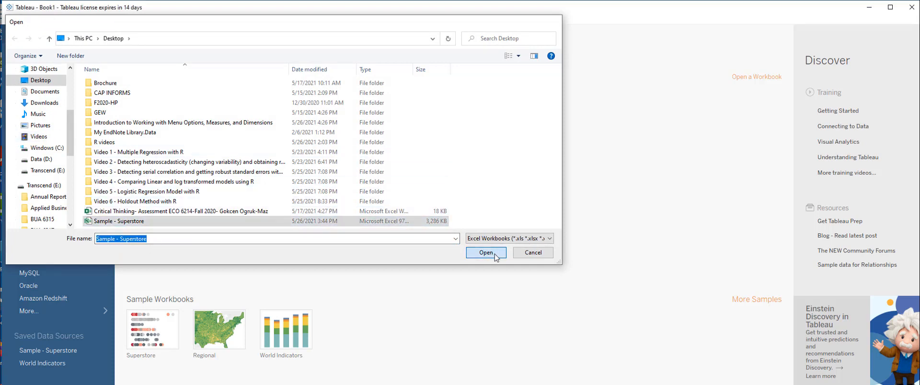
{"action": "left_click", "coordinate": [485, 252]}
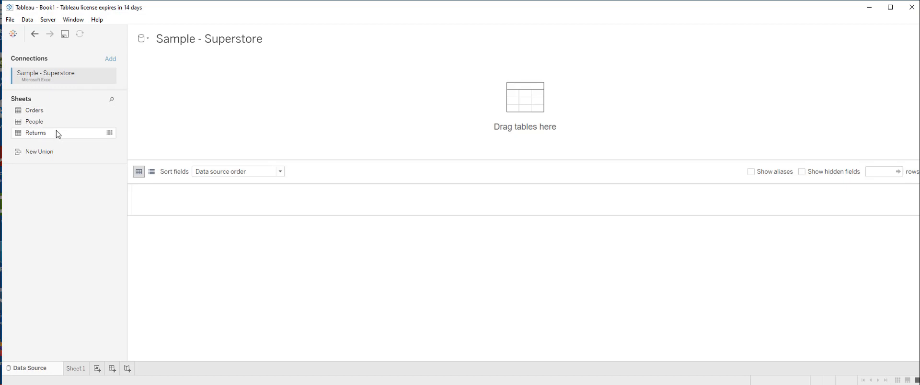
{"action": "mouse_move", "coordinate": [36, 110]}
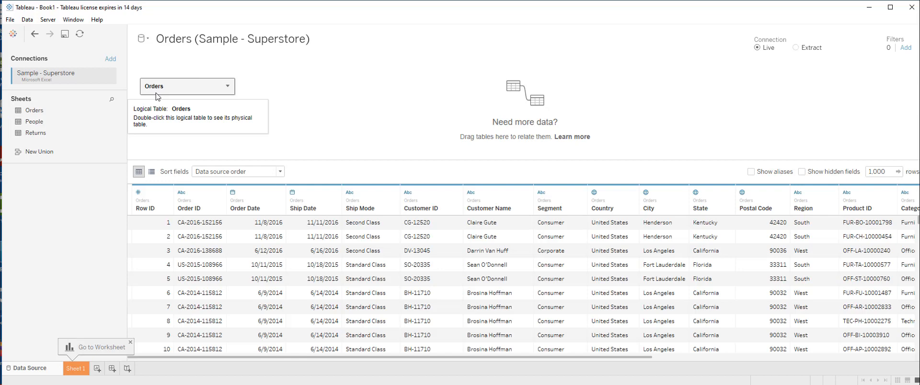
{"action": "mouse_move", "coordinate": [182, 202]}
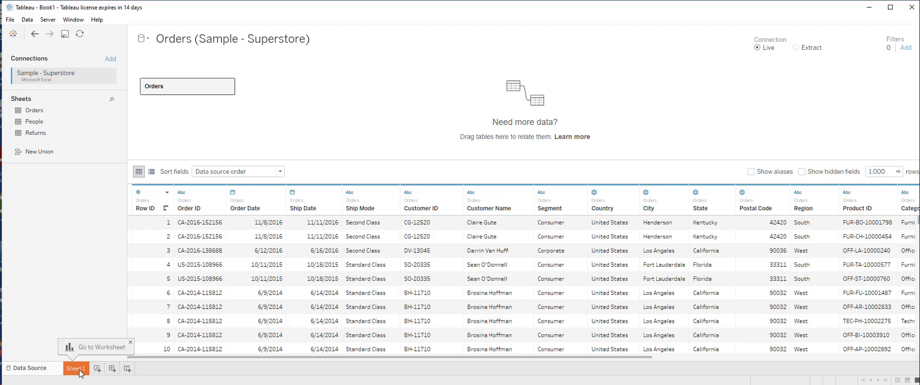
- On Sheet 1, place SUM(Sales) on Rows to show one total bar of about 2,297,201
{"action": "left_click", "coordinate": [75, 368]}
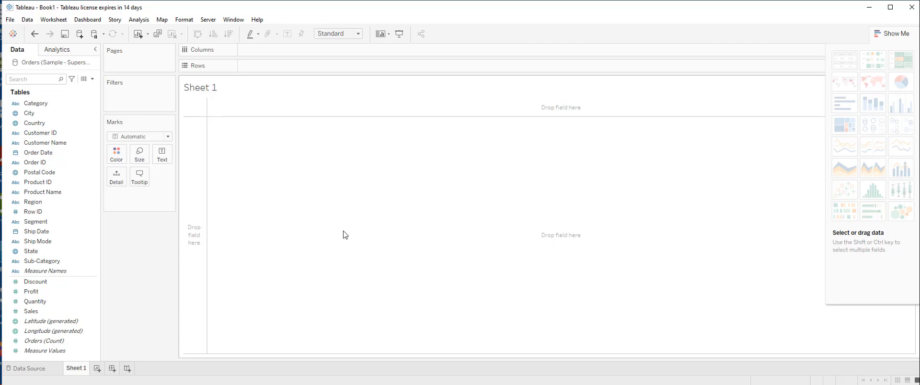
{"action": "mouse_move", "coordinate": [132, 287]}
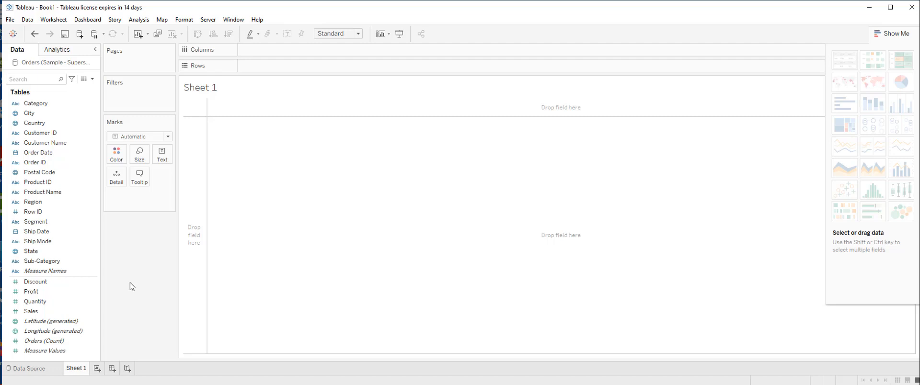
{"action": "left_click", "coordinate": [31, 312]}
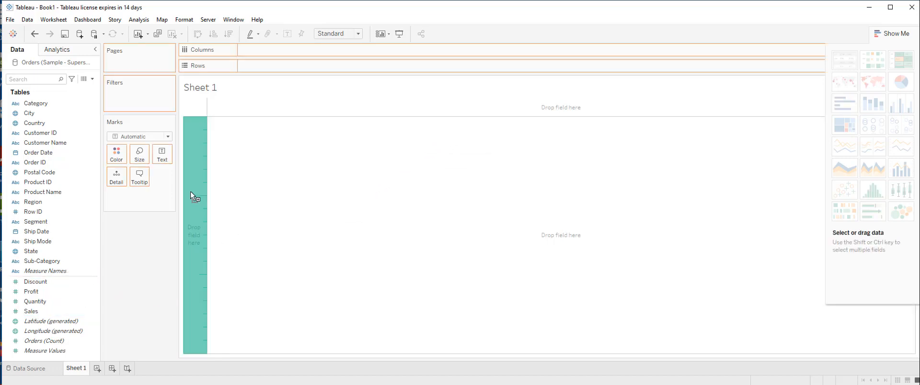
{"action": "left_click_drag", "start_coordinate": [30, 310], "coordinate": [273, 65]}
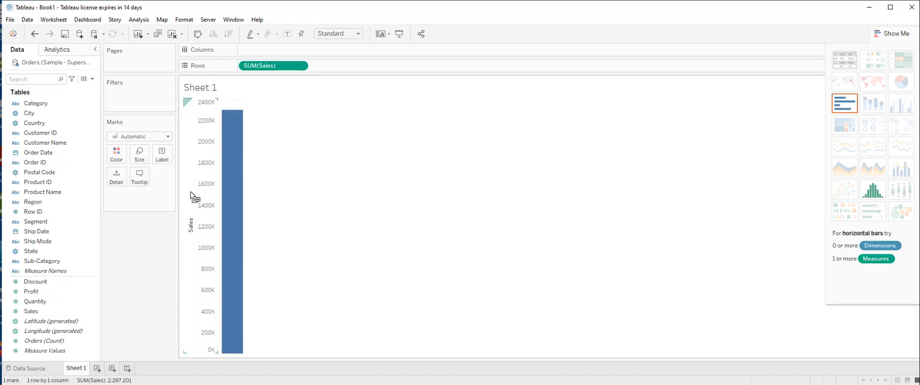
{"action": "mouse_move", "coordinate": [588, 166]}
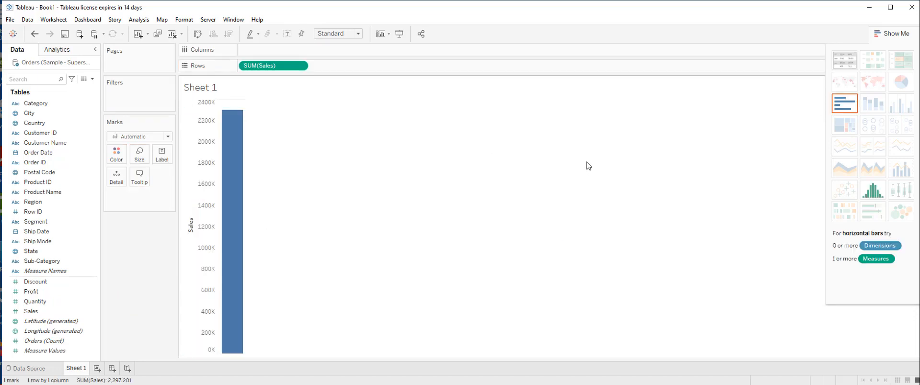
{"action": "mouse_move", "coordinate": [584, 170]}
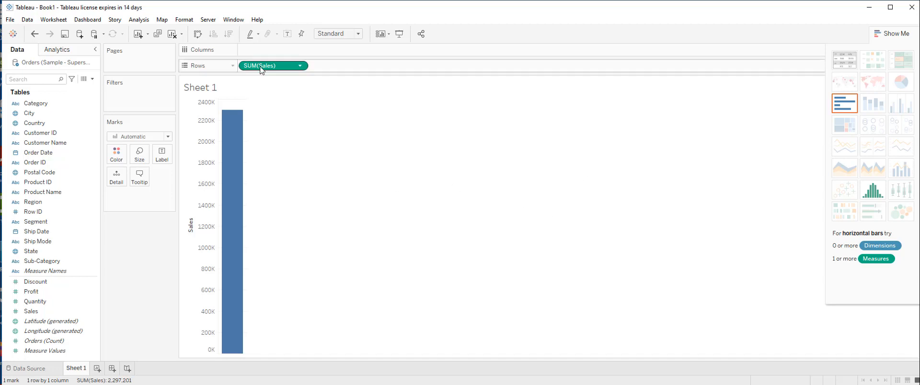
{"action": "left_click_drag", "start_coordinate": [273, 65], "coordinate": [158, 269]}
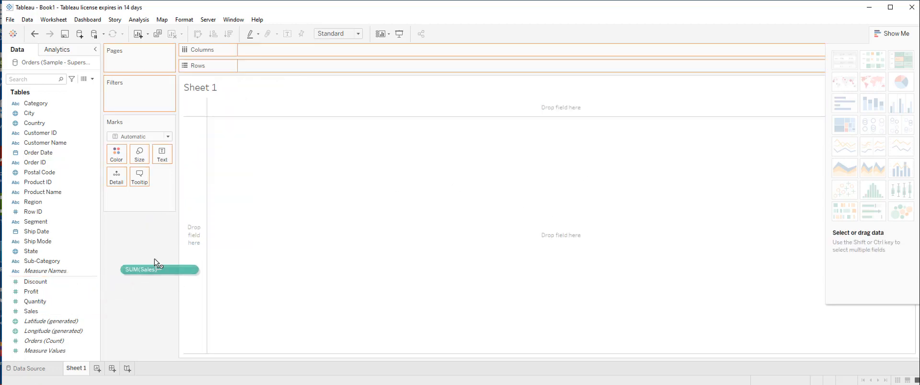
{"action": "left_click_drag", "start_coordinate": [158, 269], "coordinate": [279, 66]}
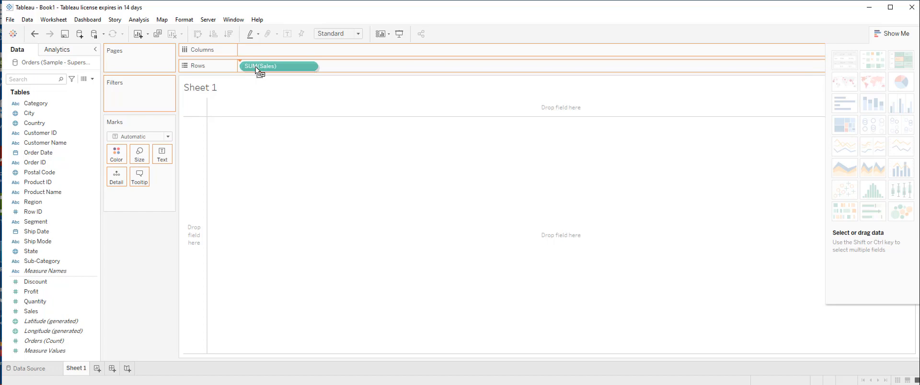
{"action": "left_click", "coordinate": [260, 66]}
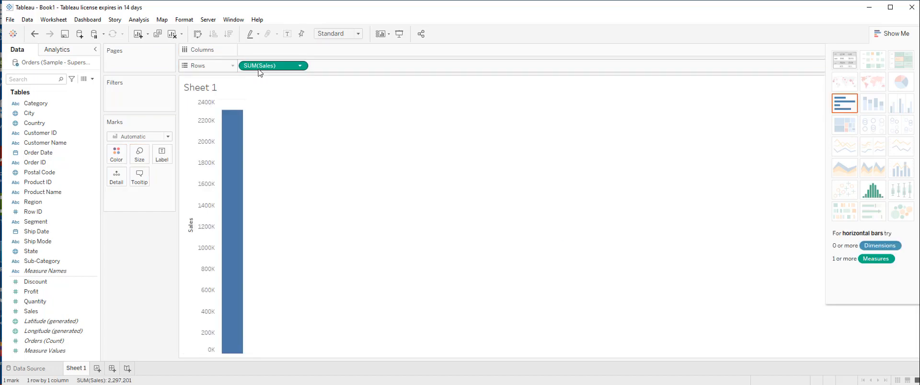
{"action": "mouse_move", "coordinate": [220, 169]}
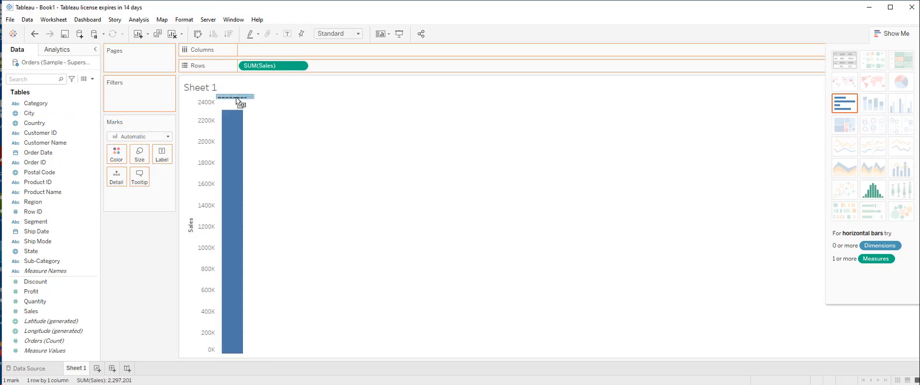
- Add Category to Columns, splitting Sales into Furniture, Office Supplies and Technology bars
{"action": "left_click_drag", "start_coordinate": [35, 104], "coordinate": [273, 48]}
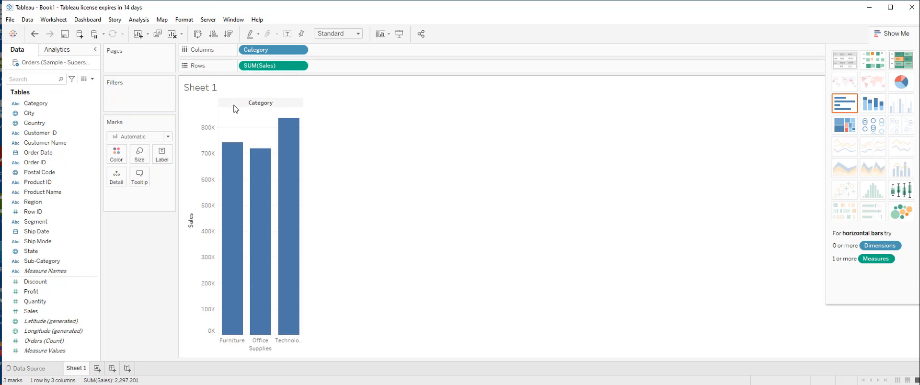
{"action": "mouse_move", "coordinate": [240, 122]}
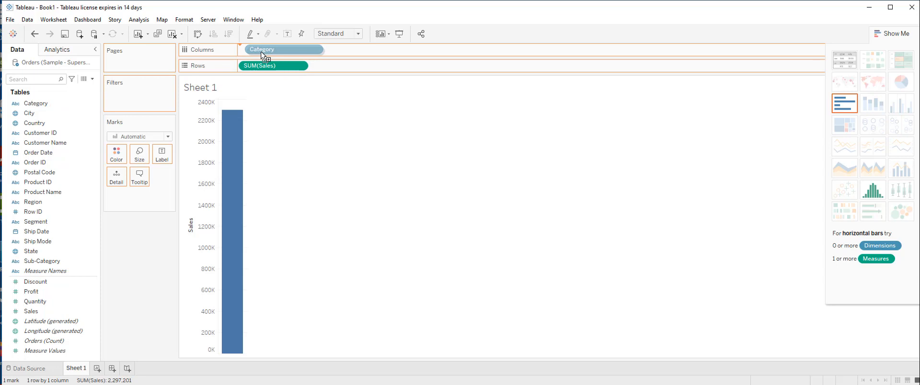
{"action": "left_click", "coordinate": [273, 49]}
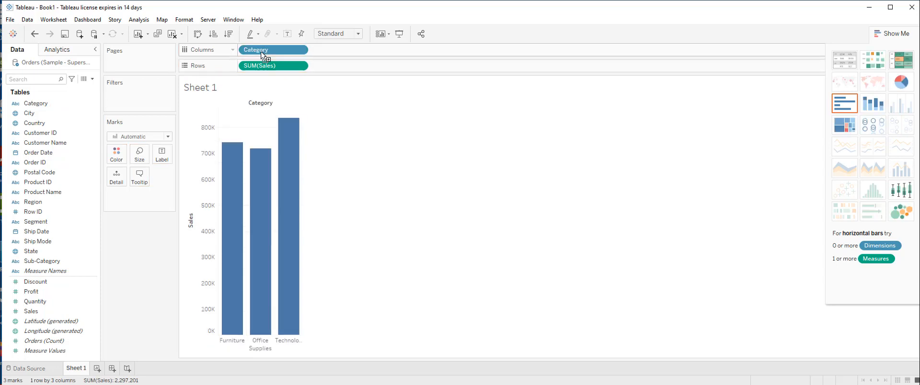
{"action": "mouse_move", "coordinate": [288, 194]}
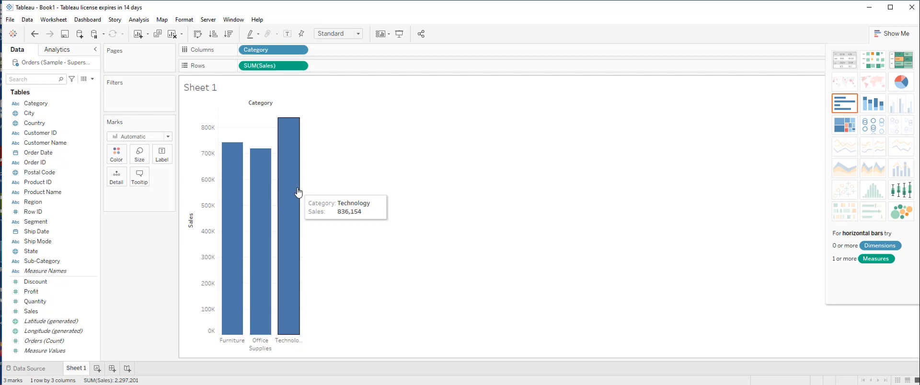
{"action": "mouse_move", "coordinate": [36, 221]}
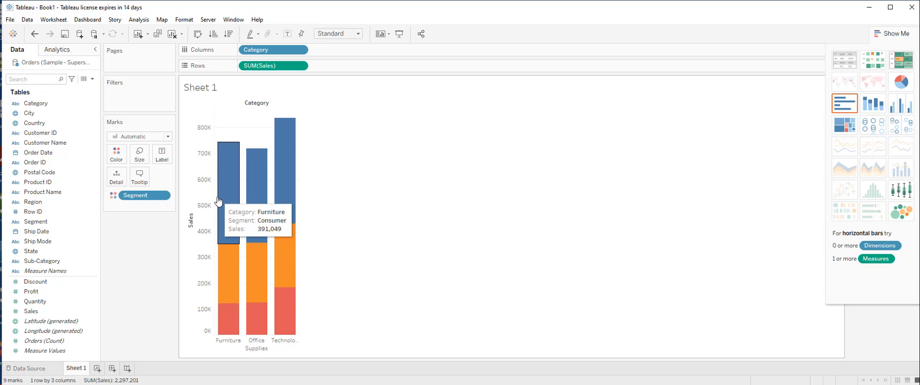
{"action": "mouse_move", "coordinate": [250, 211]}
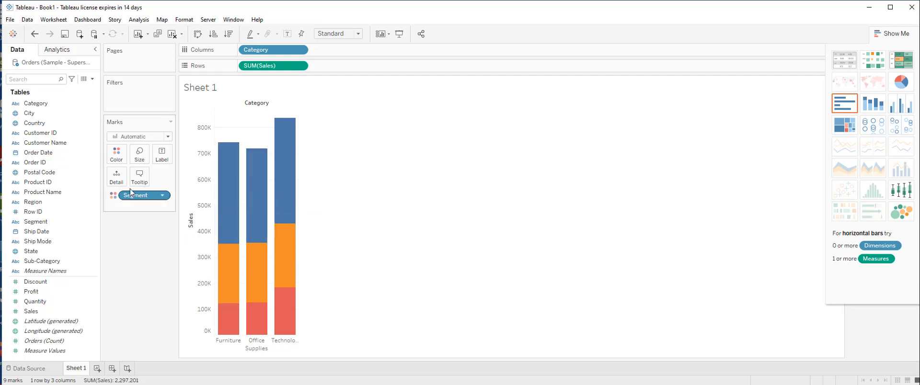
{"action": "mouse_move", "coordinate": [116, 154]}
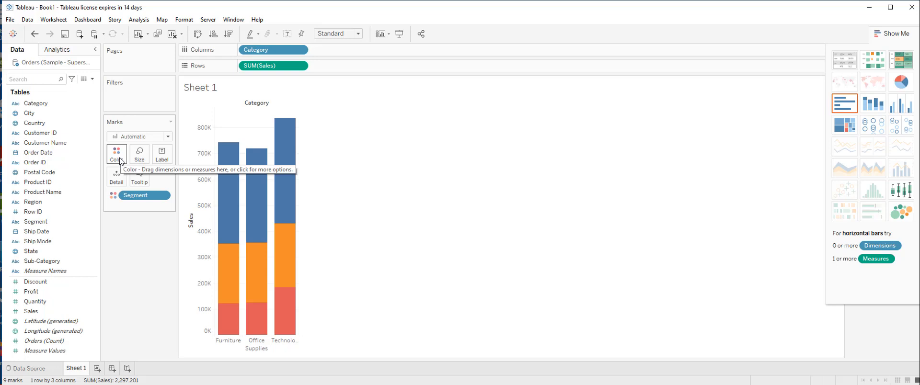
{"action": "left_click", "coordinate": [116, 153]}
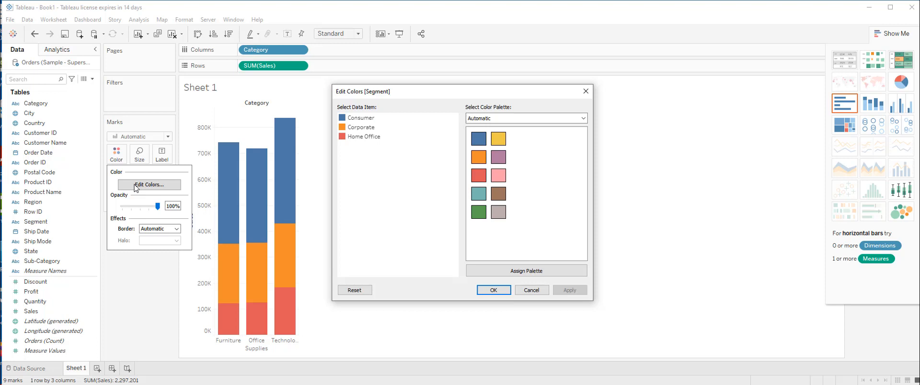
{"action": "mouse_move", "coordinate": [638, 122]}
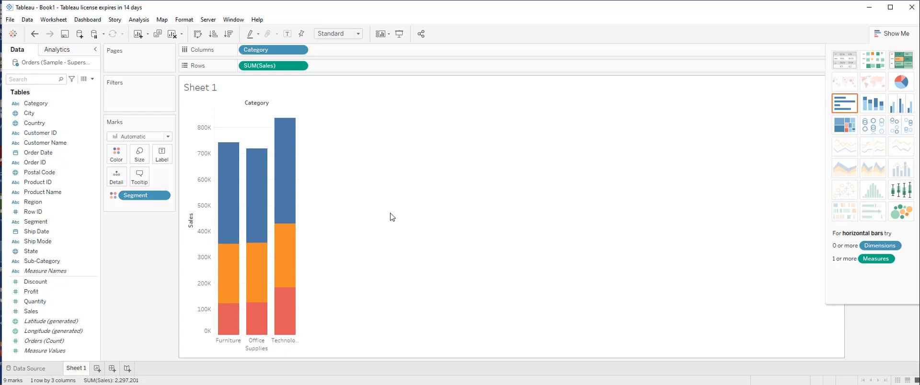
{"action": "mouse_move", "coordinate": [116, 176]}
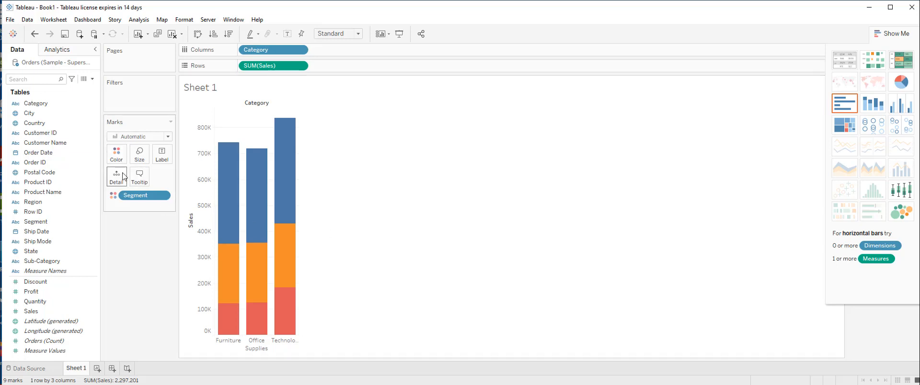
{"action": "mouse_move", "coordinate": [116, 174]}
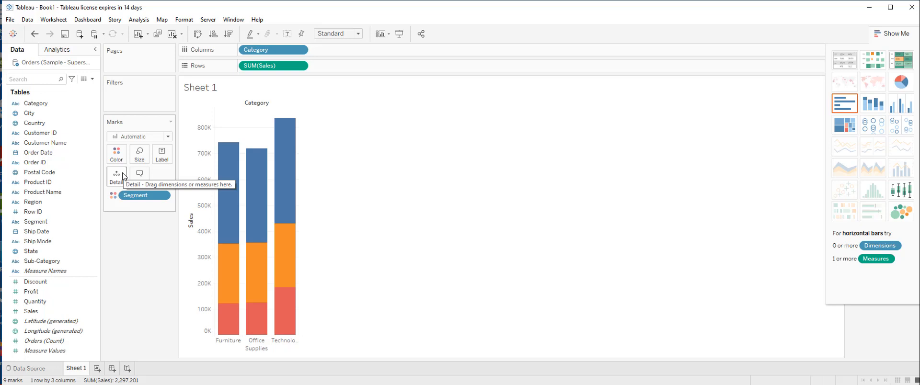
{"action": "mouse_move", "coordinate": [120, 176]}
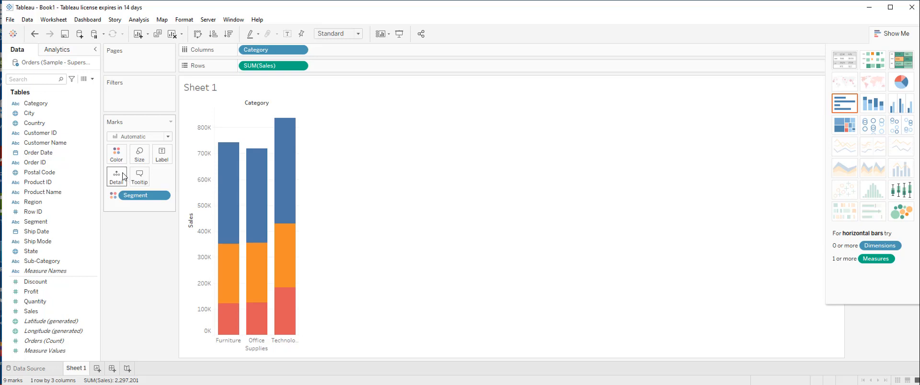
{"action": "left_click", "coordinate": [31, 291]}
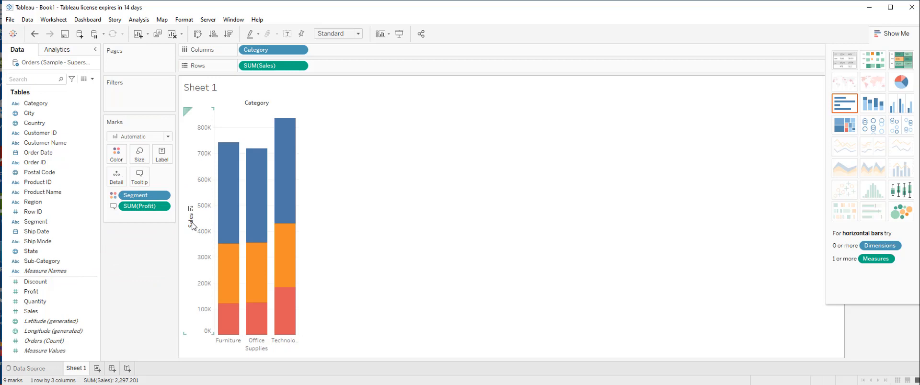
{"action": "mouse_move", "coordinate": [231, 238]}
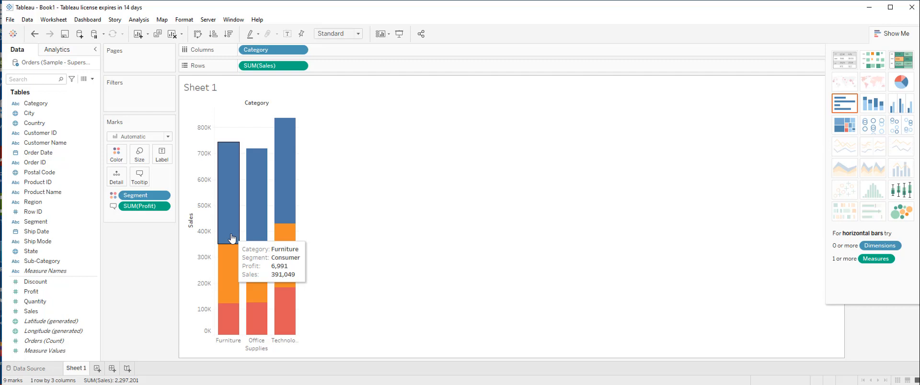
- Confirm the bar tooltip settings in the Tooltip editor
{"action": "left_click", "coordinate": [139, 176]}
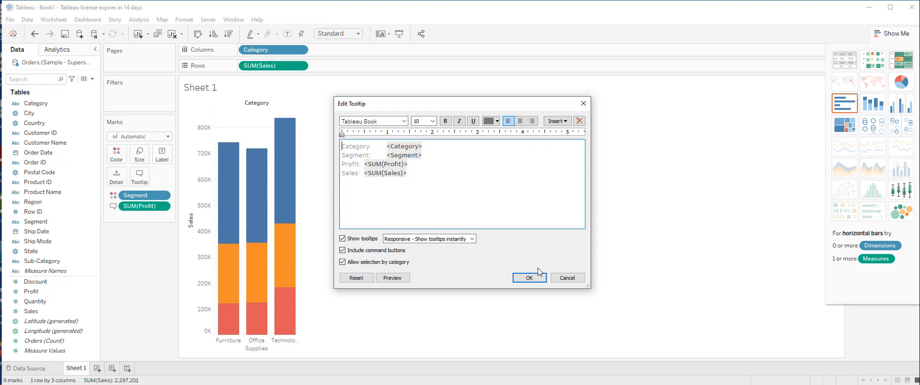
{"action": "left_click", "coordinate": [529, 277]}
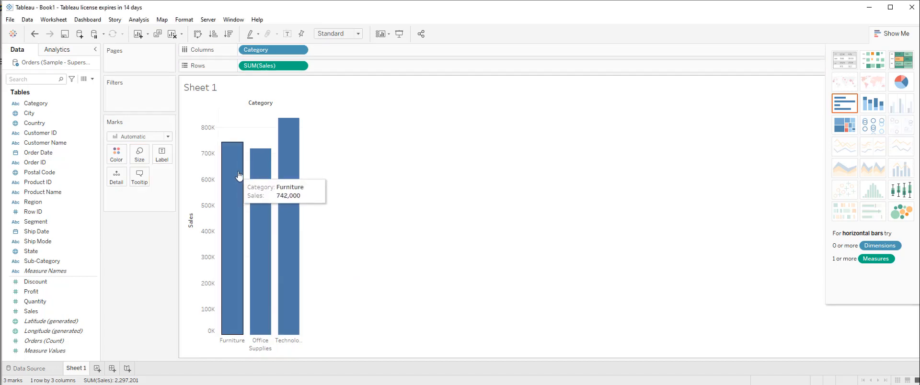
{"action": "mouse_move", "coordinate": [193, 221]}
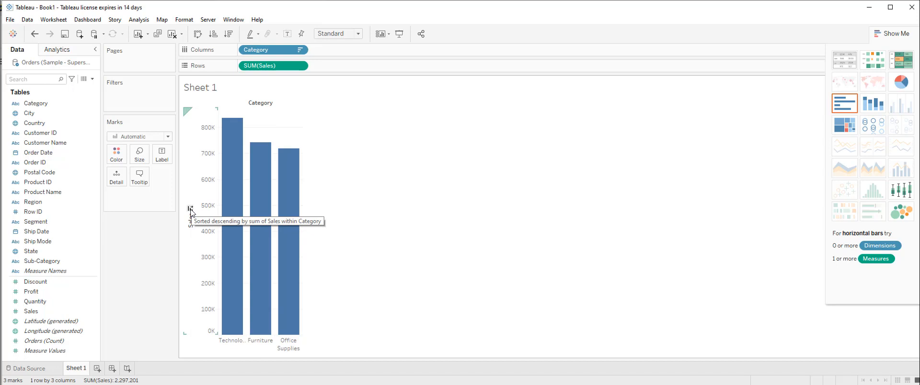
{"action": "mouse_move", "coordinate": [196, 218]}
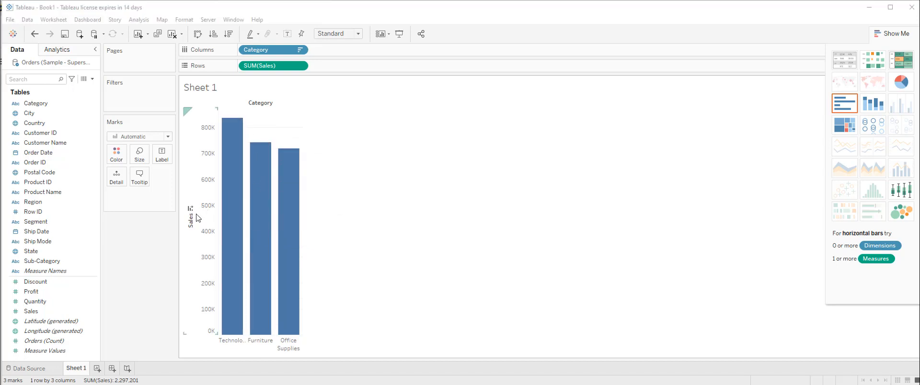
- Sort the bars ascending by Sales: Office Supplies, Furniture, Technology
{"action": "left_click", "coordinate": [193, 210]}
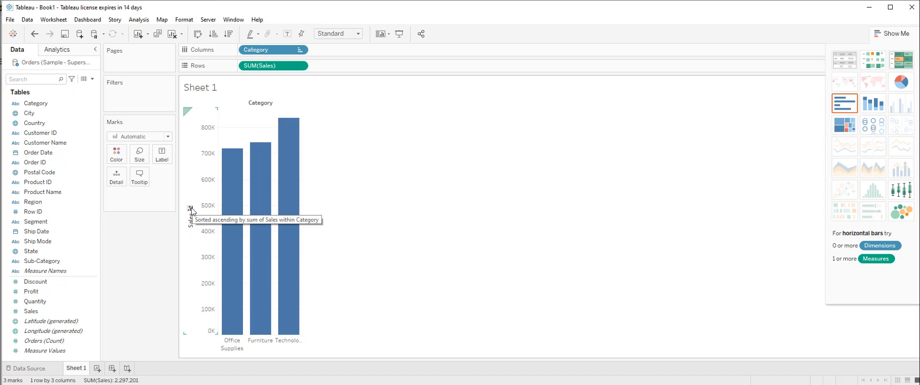
{"action": "mouse_move", "coordinate": [194, 211]}
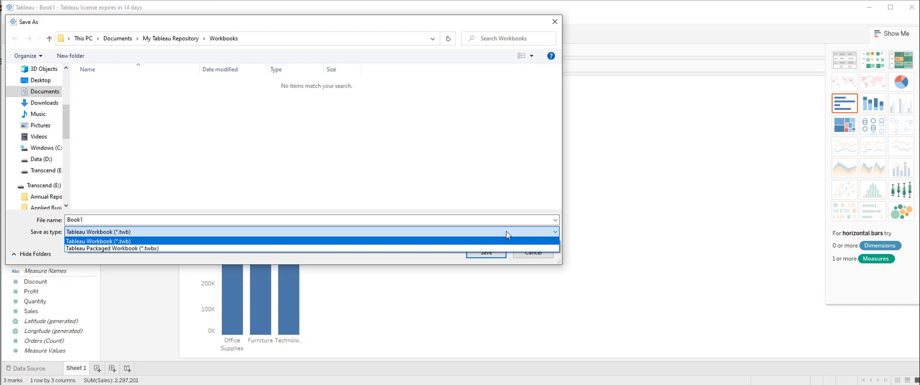
- Save the workbook as 'Sample' in Tableau Workbook (.twb) format
{"action": "left_click", "coordinate": [97, 241]}
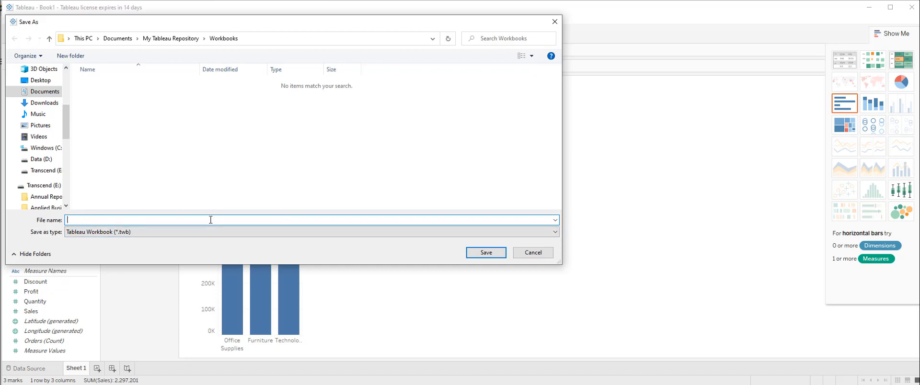
{"action": "type", "text": "Sample"}
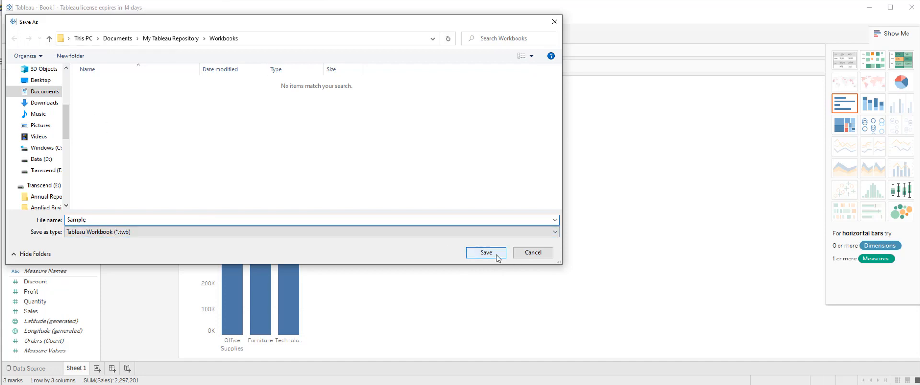
{"action": "left_click", "coordinate": [484, 252]}
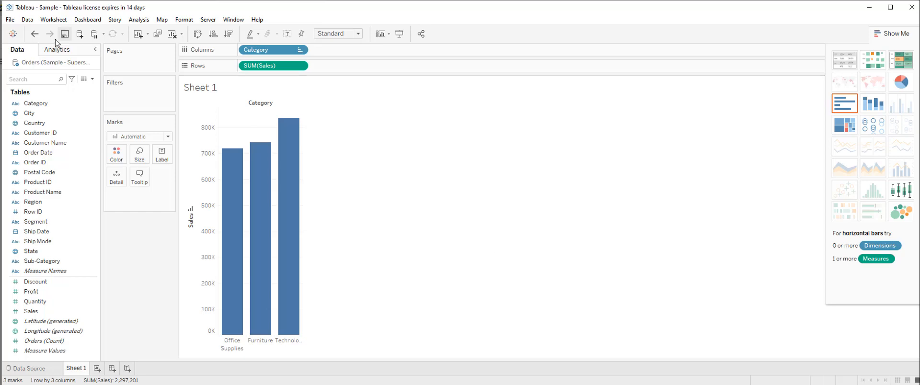
{"action": "left_click", "coordinate": [9, 20]}
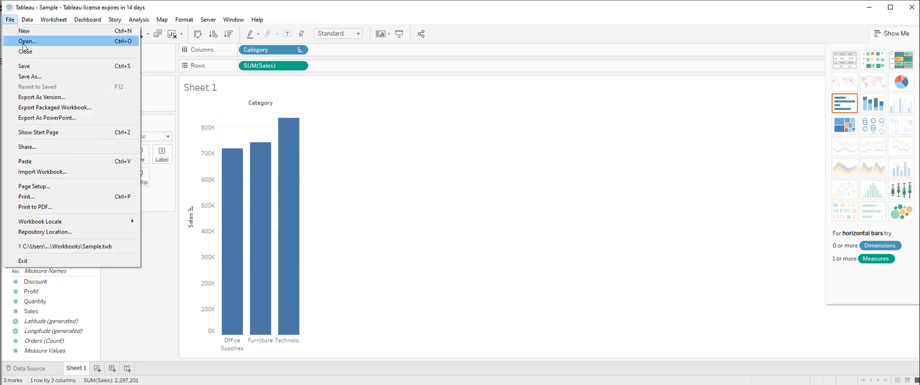
{"action": "left_click", "coordinate": [27, 41]}
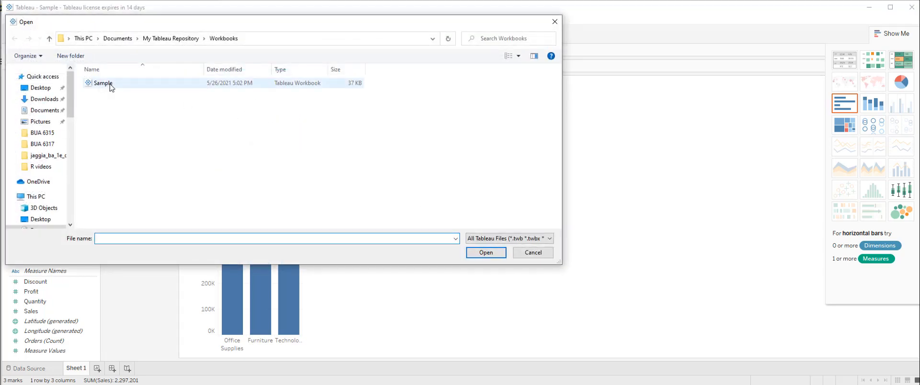
{"action": "mouse_move", "coordinate": [104, 83]}
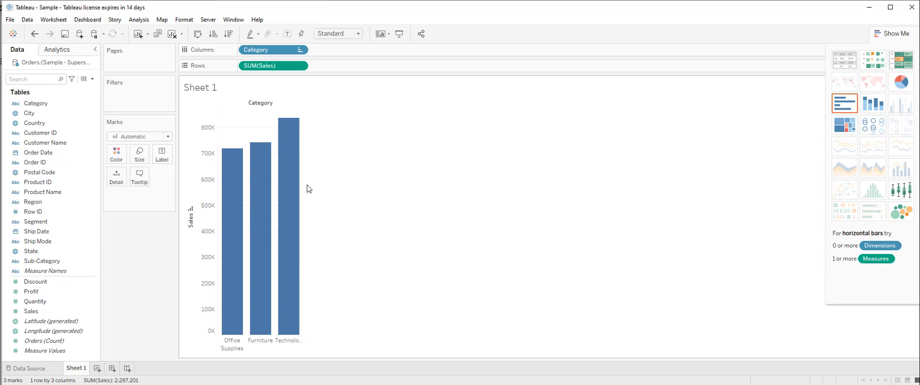
{"action": "mouse_move", "coordinate": [527, 167]}
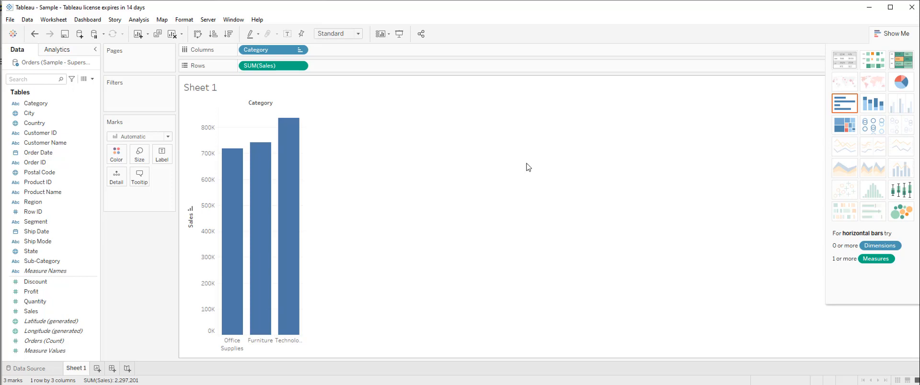